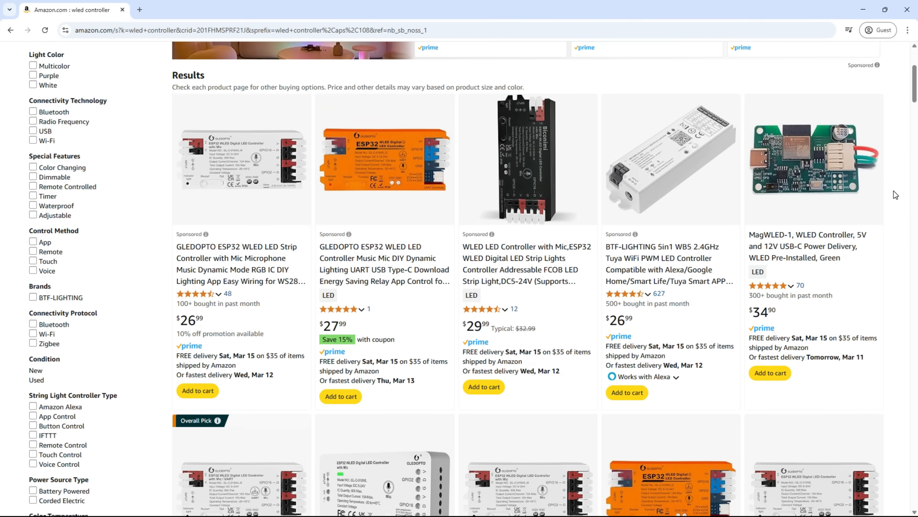
# Step: Scroll through the Smart Short Clips settings and the generated clips for Soldr Final Copy.mp4
pyautogui.scroll(-3)
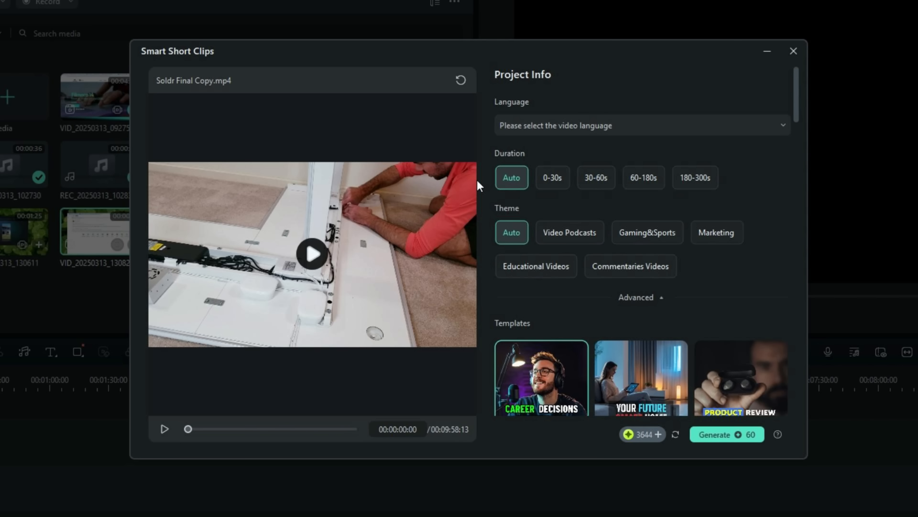
pyautogui.moveTo(642, 177)
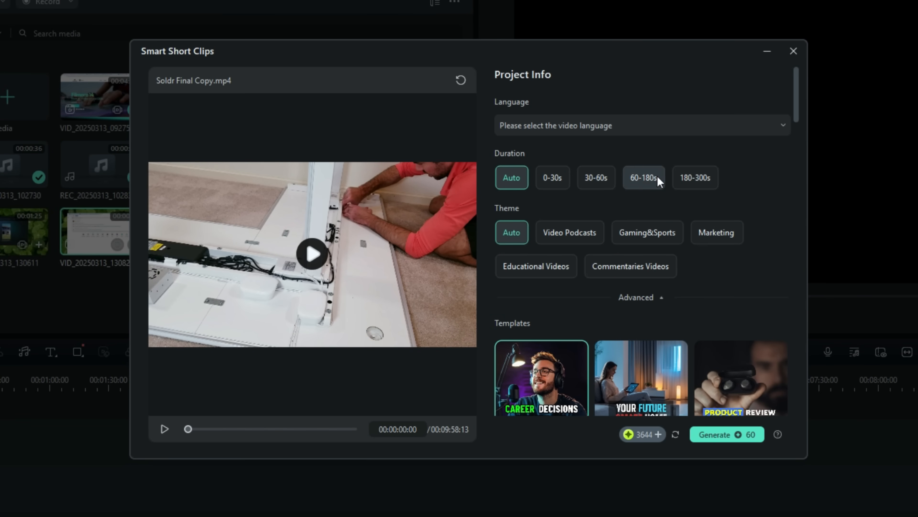
pyautogui.moveTo(568, 232)
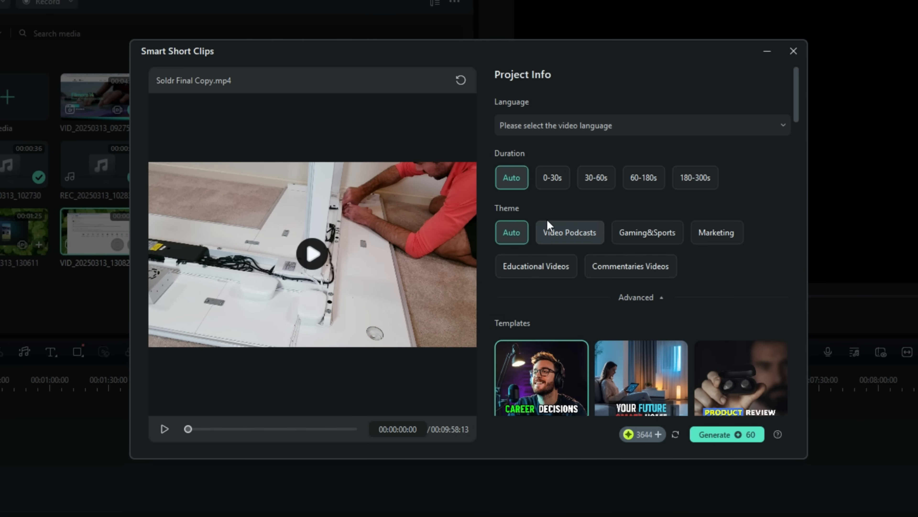
pyautogui.scroll(-3)
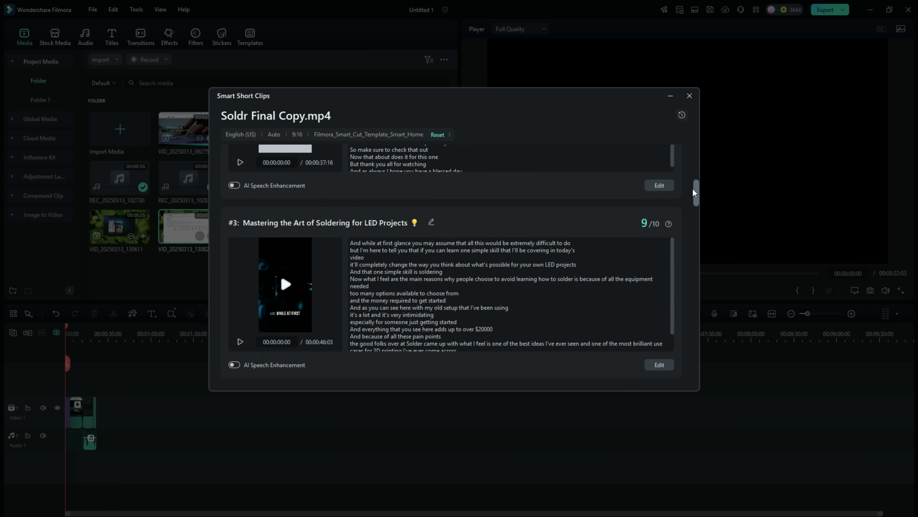
pyautogui.scroll(-3)
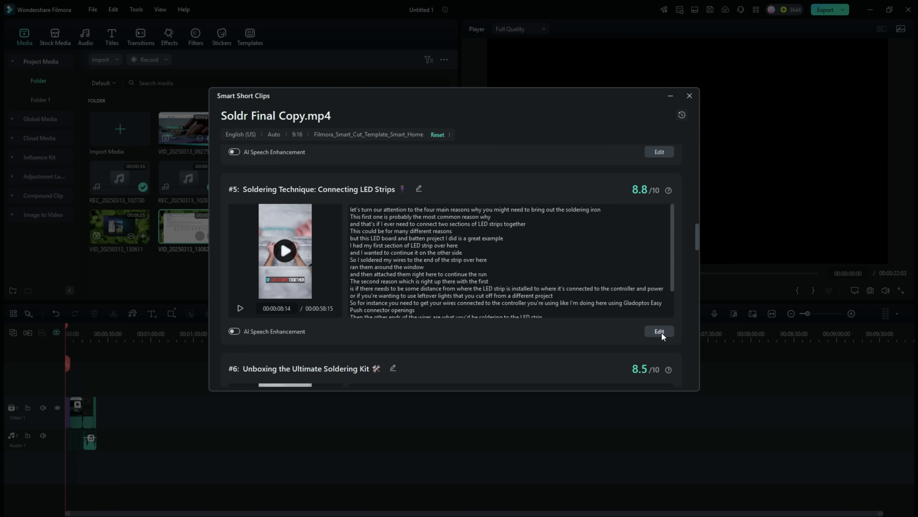
pyautogui.click(658, 331)
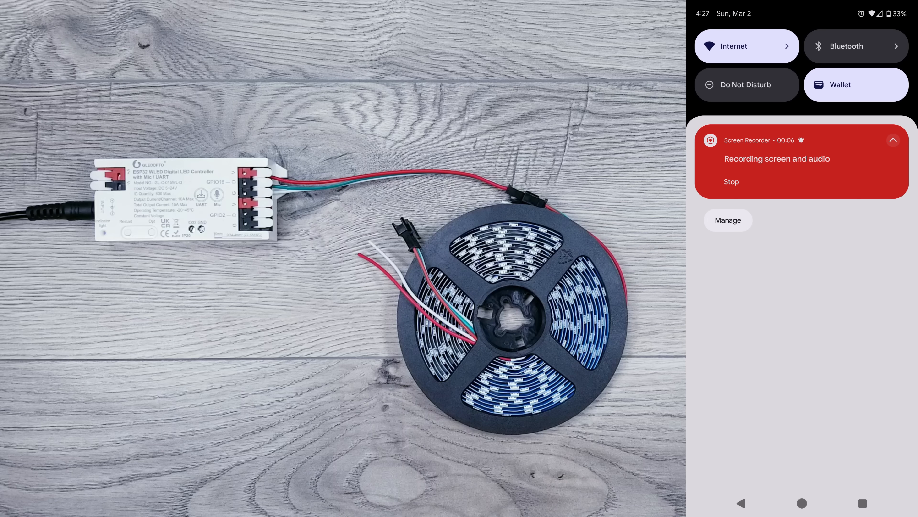
# Step: Show the available wifi networks so the WLED-AP hotspot can be joined
pyautogui.click(740, 46)
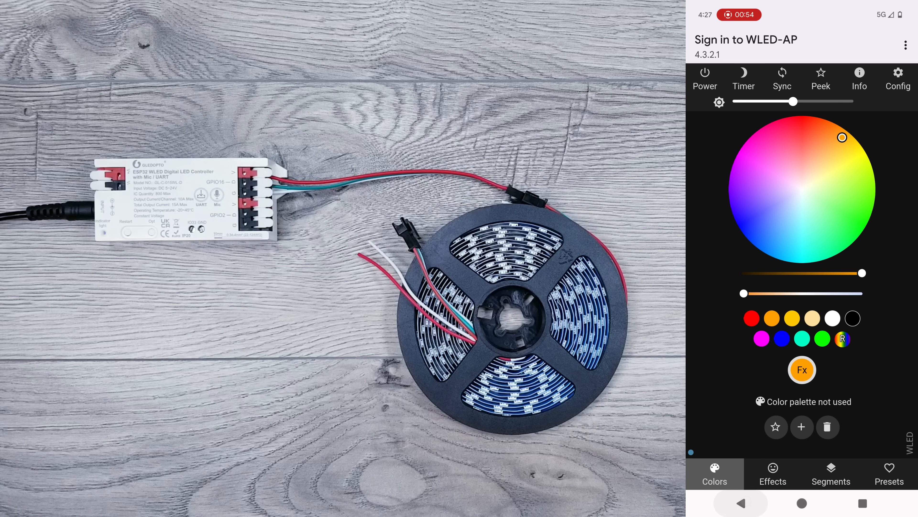
# Step: Enter the GVM_LED network credentials in WiFi Setup and Save & Connect
pyautogui.click(898, 80)
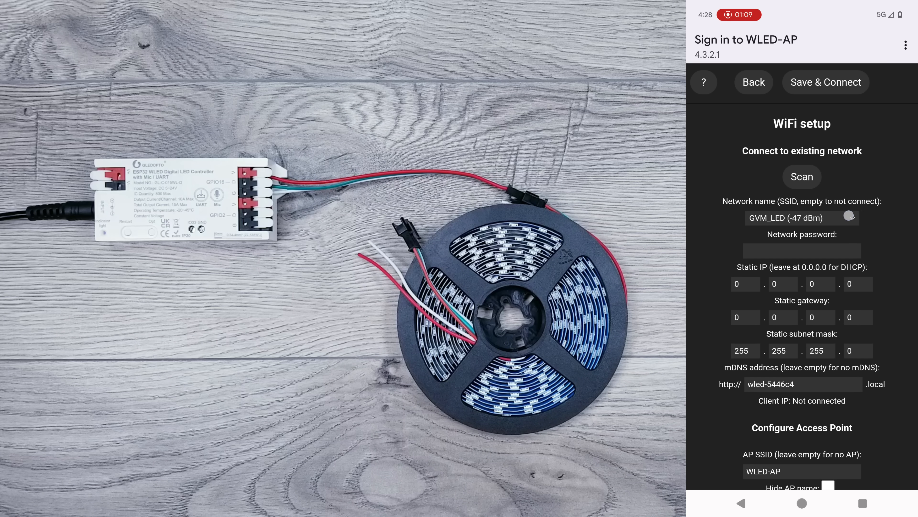
pyautogui.click(794, 217)
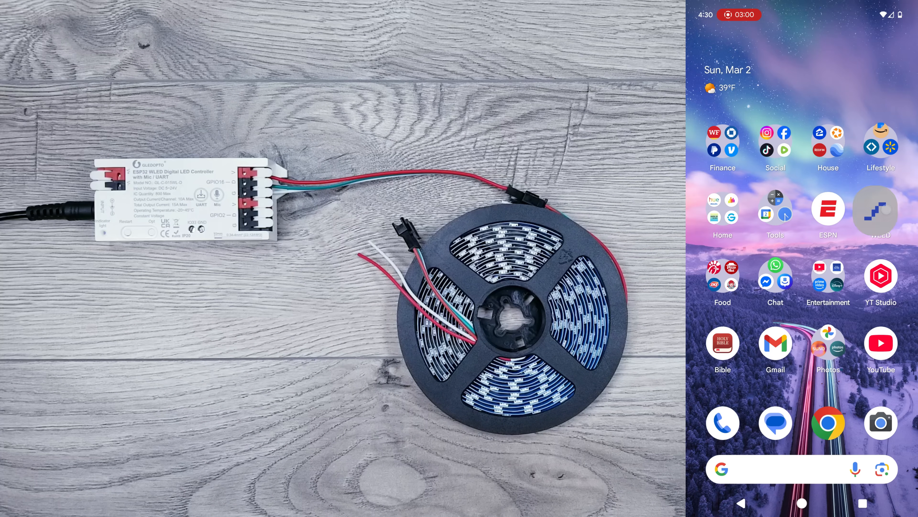
# Step: Launch the WLED app to reach the controller's LED Preferences
pyautogui.click(880, 211)
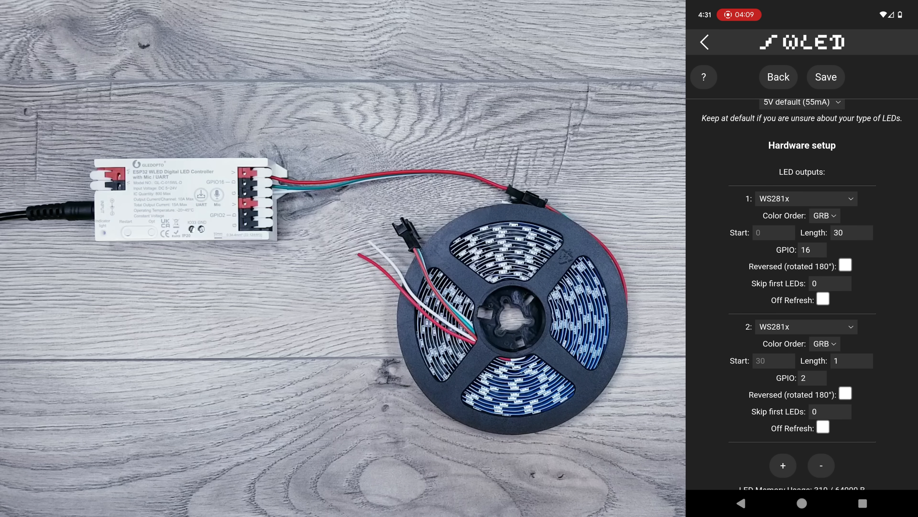
# Step: Set output 1 to SK6812/WS2814 RGBW with length 300 on GPIO 16
pyautogui.click(807, 198)
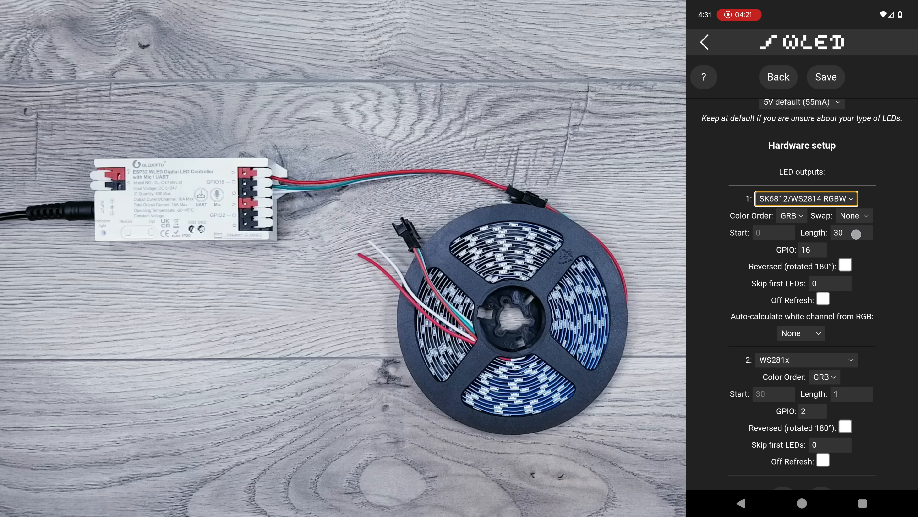
pyautogui.write('300')
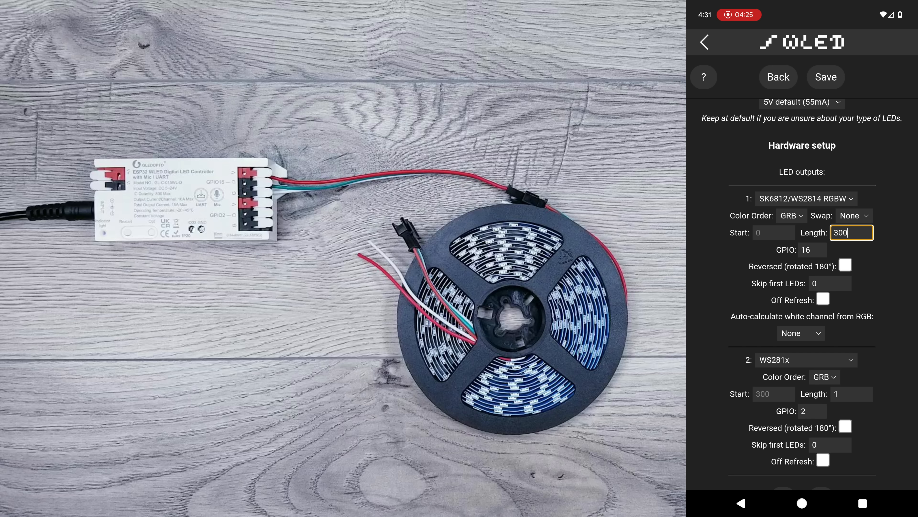
pyautogui.scroll(-3)
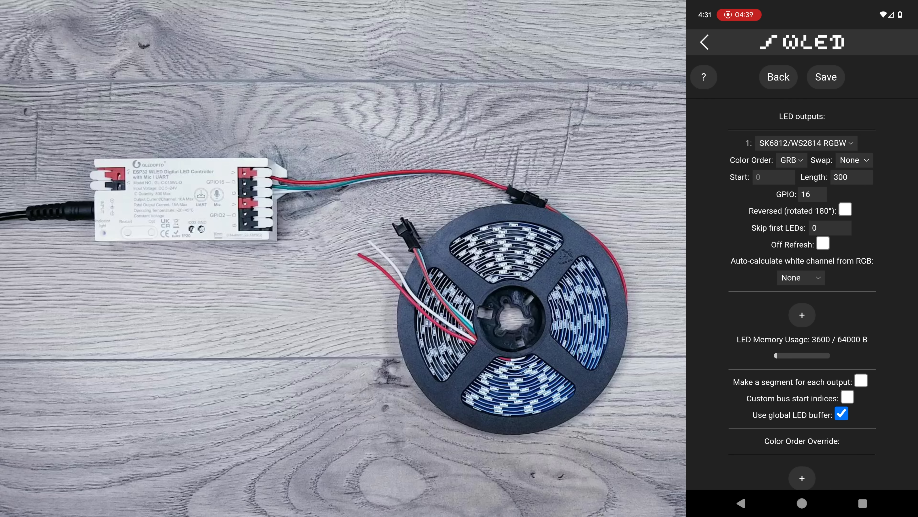
pyautogui.click(802, 314)
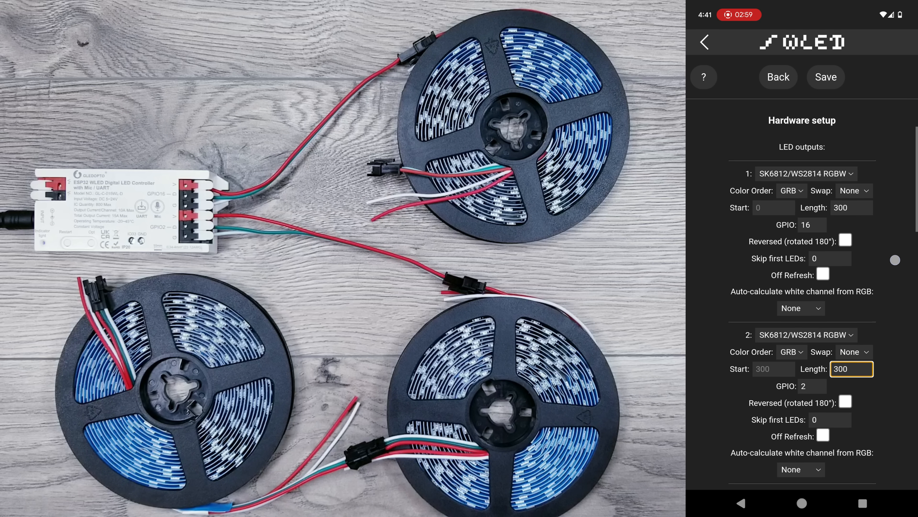
# Step: Apply the Beach palette from the Colors palette list to the four strips
pyautogui.click(850, 368)
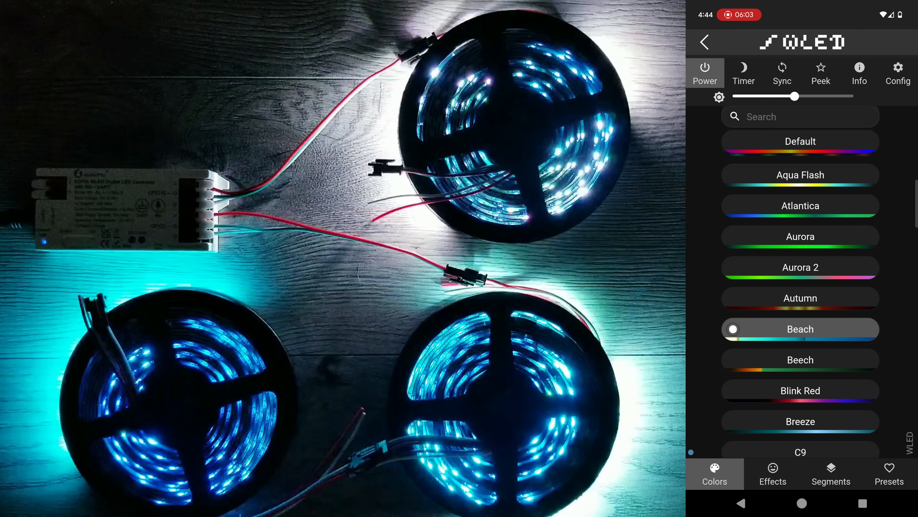
pyautogui.click(773, 473)
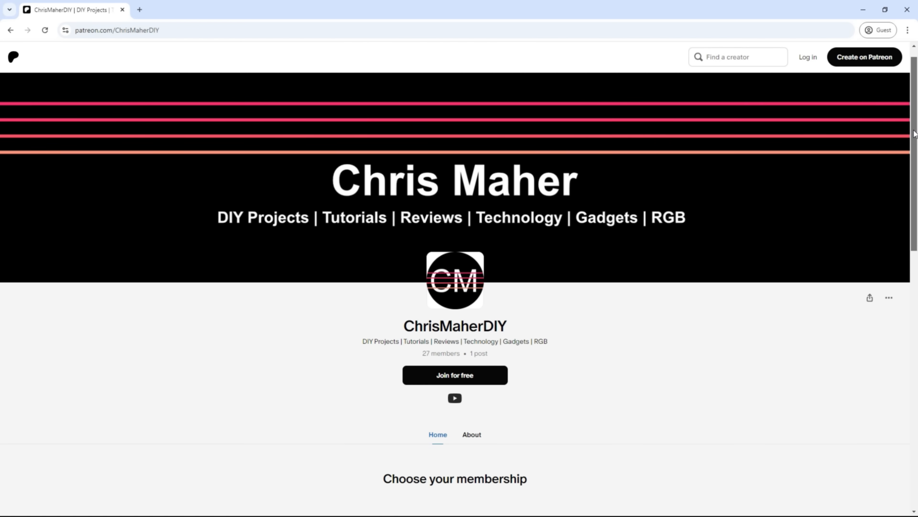
# Step: Scroll through the creator's Patreon DIY projects page and membership options
pyautogui.scroll(-3)
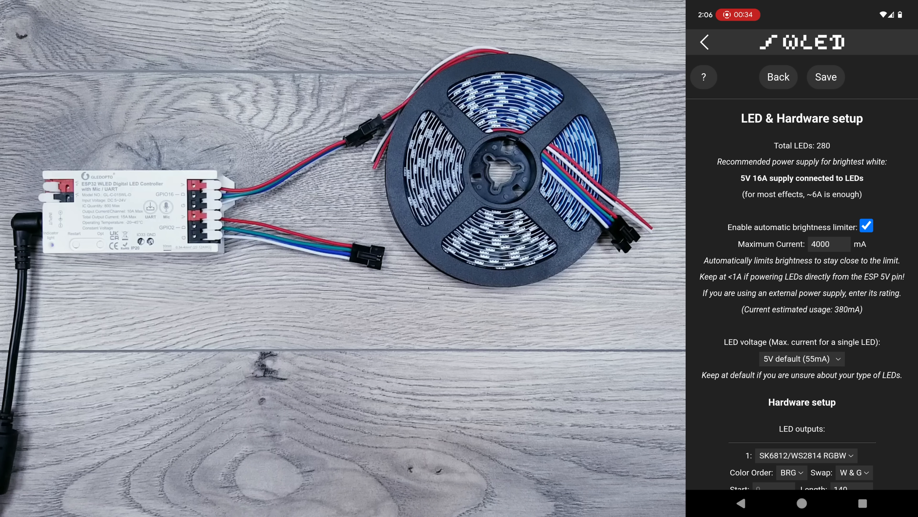
# Step: Make output 1 a 300-LED WS281x GRB strip on GPIO 16, remove output 2 and save
pyautogui.click(806, 455)
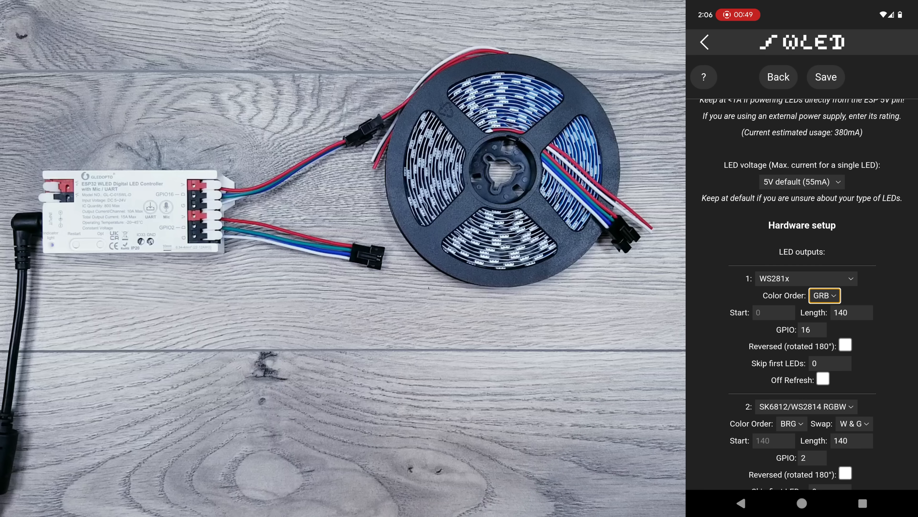
pyautogui.click(850, 313)
pyautogui.write('300')
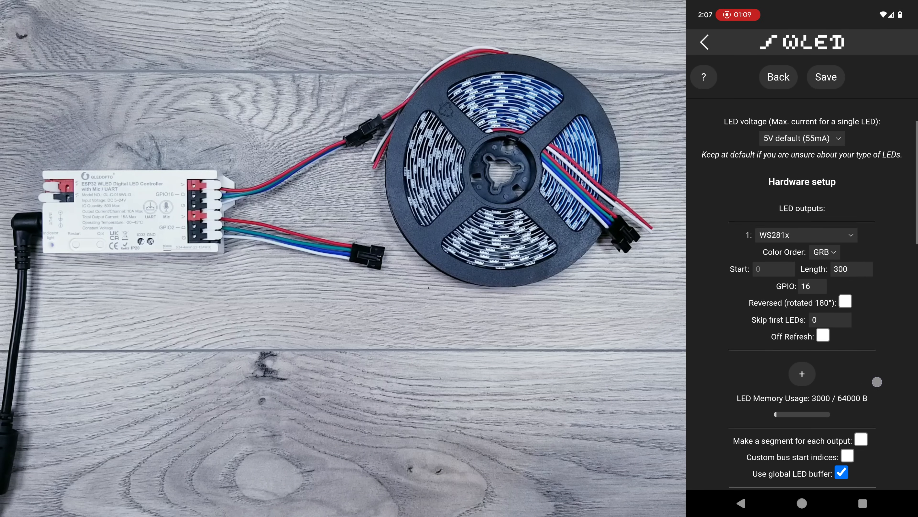
pyautogui.click(825, 76)
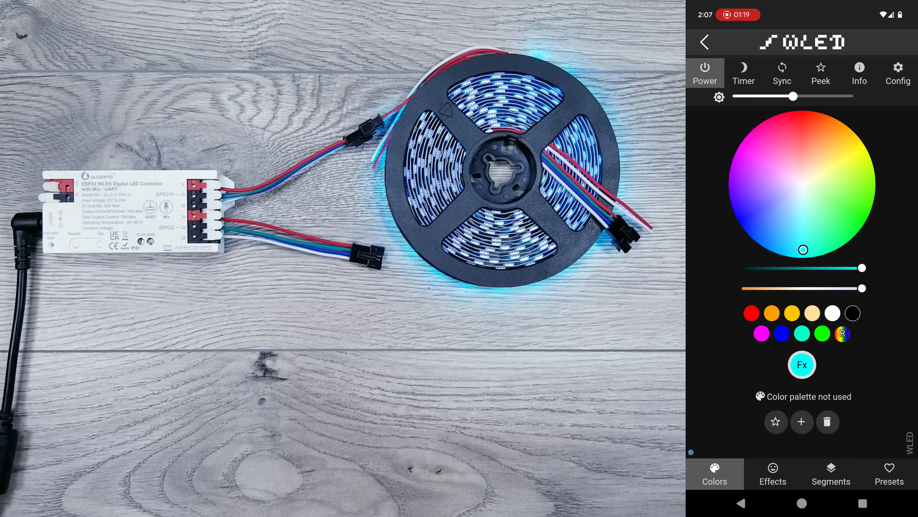
# Step: Add a second WS281x output with length 100 on GPIO 2
pyautogui.click(897, 73)
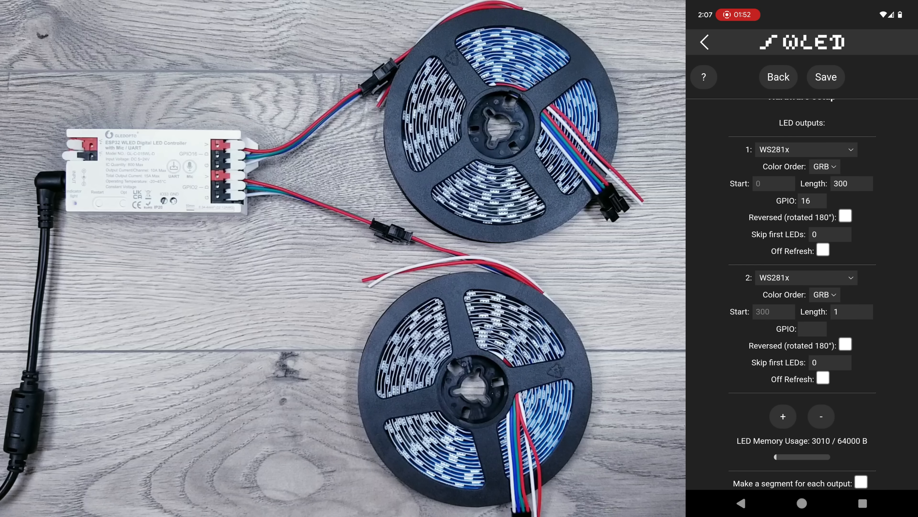
pyautogui.click(851, 282)
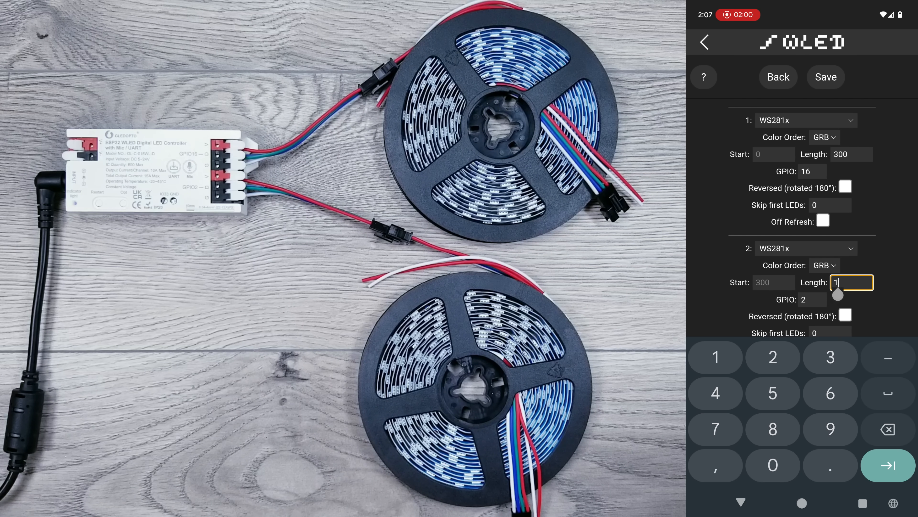
pyautogui.write('00')
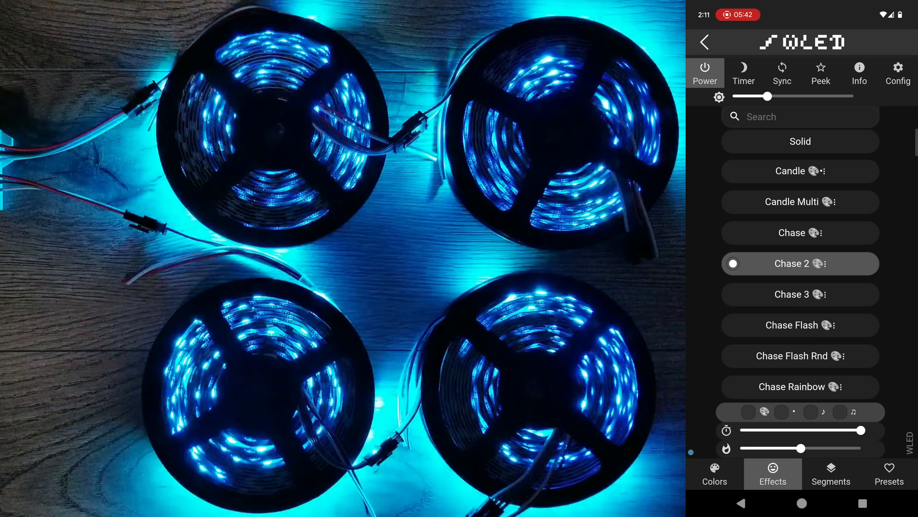
# Step: Switch to another effect from the Effects list on the four strips
pyautogui.click(897, 73)
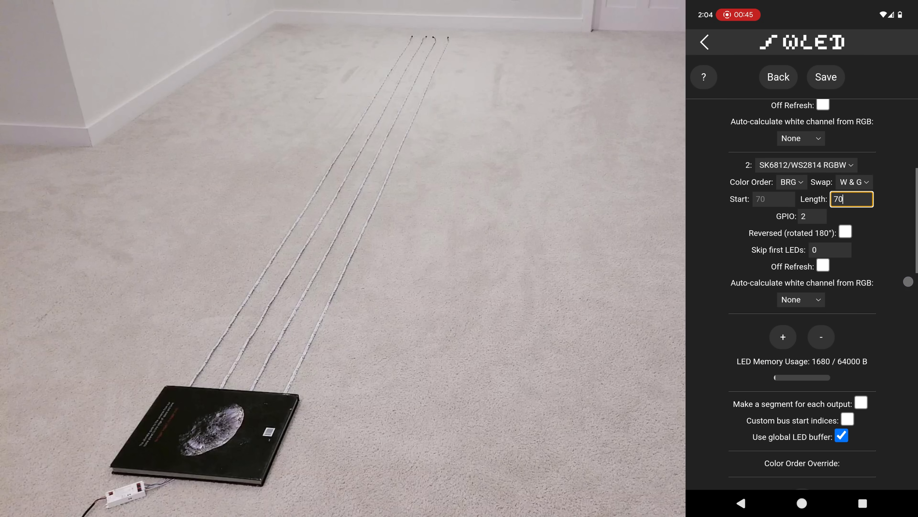
# Step: Configure output 2 as a 70-LED SK6812/WS2814 RGBW strip on GPIO 2
pyautogui.click(861, 403)
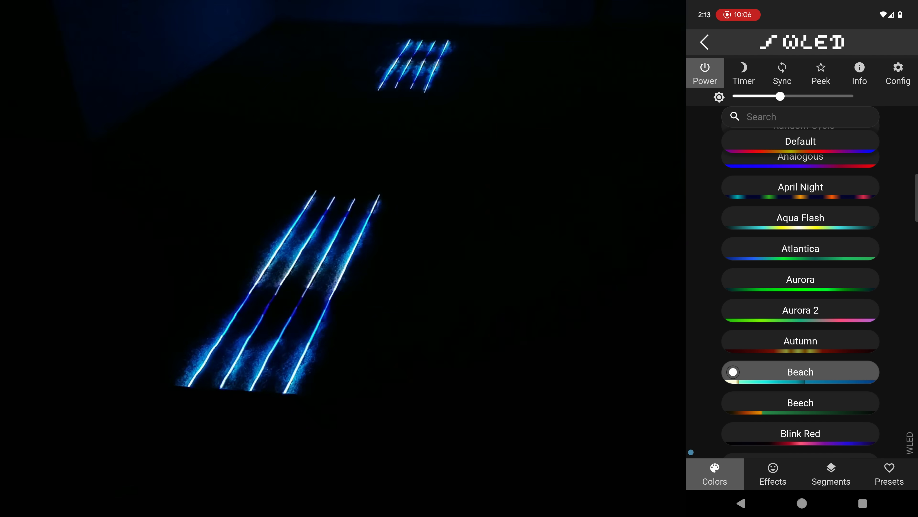
# Step: Apply the sound-reactive Freqmatrix effect and raise its Speed slider
pyautogui.click(772, 473)
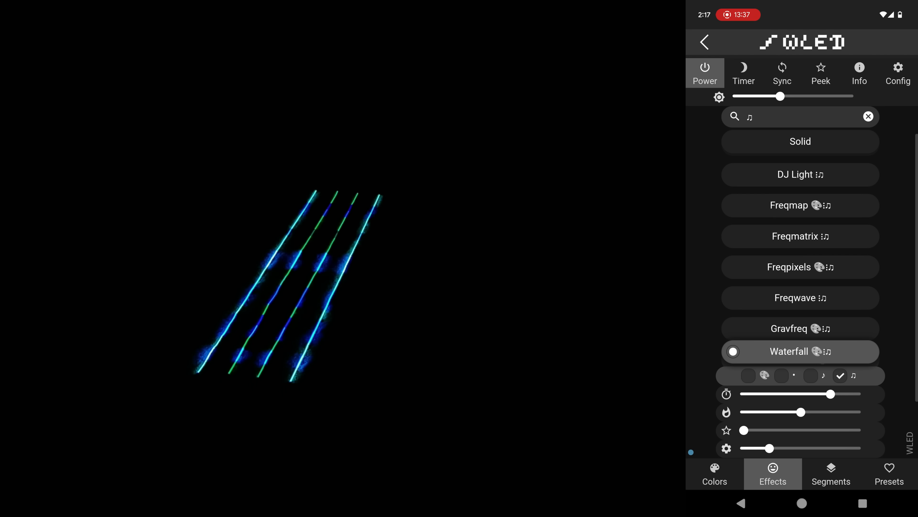
pyautogui.click(801, 272)
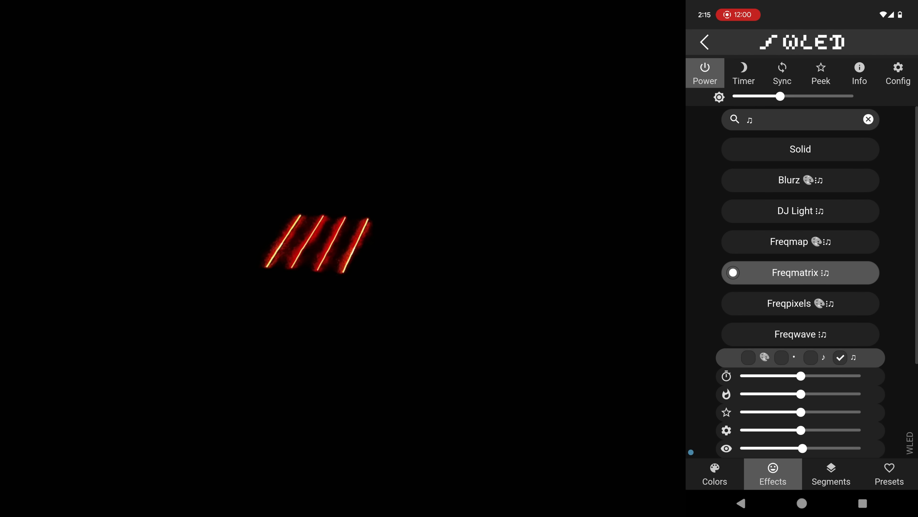
pyautogui.moveTo(786, 376); pyautogui.dragTo(842, 376)
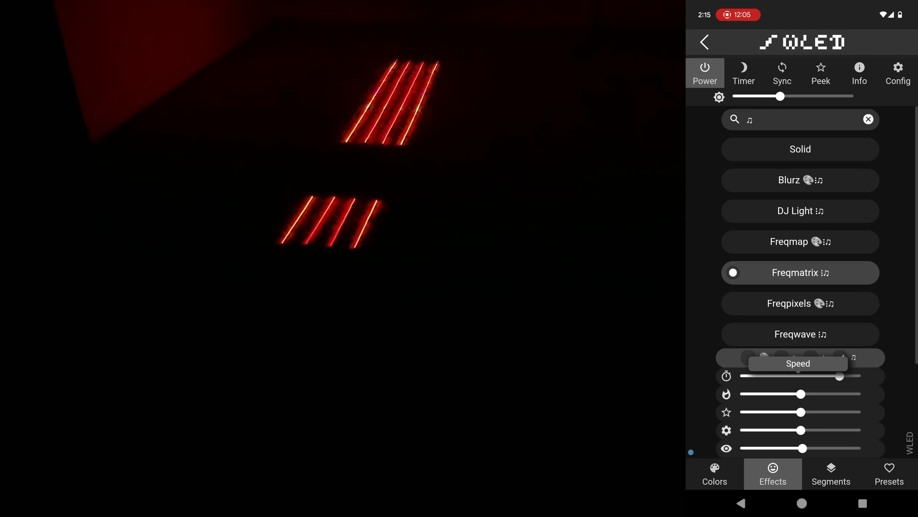